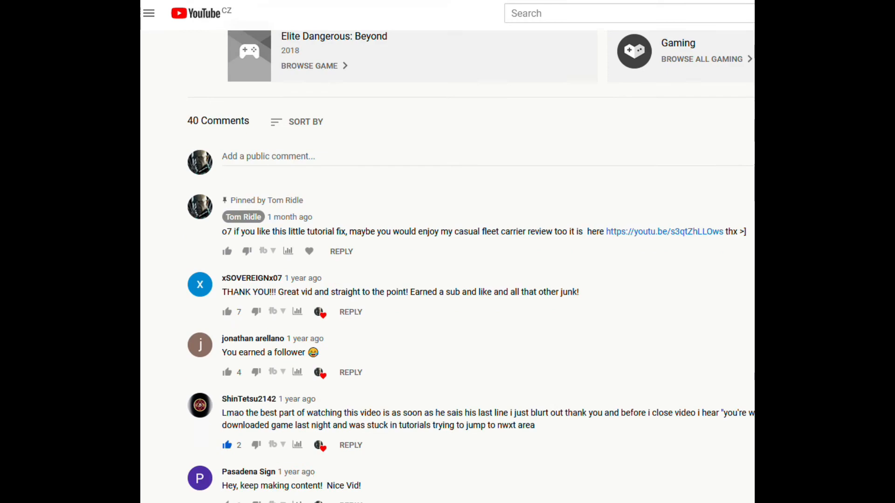
{"action": "scroll", "scroll_direction": "down", "scroll_amount": 3}
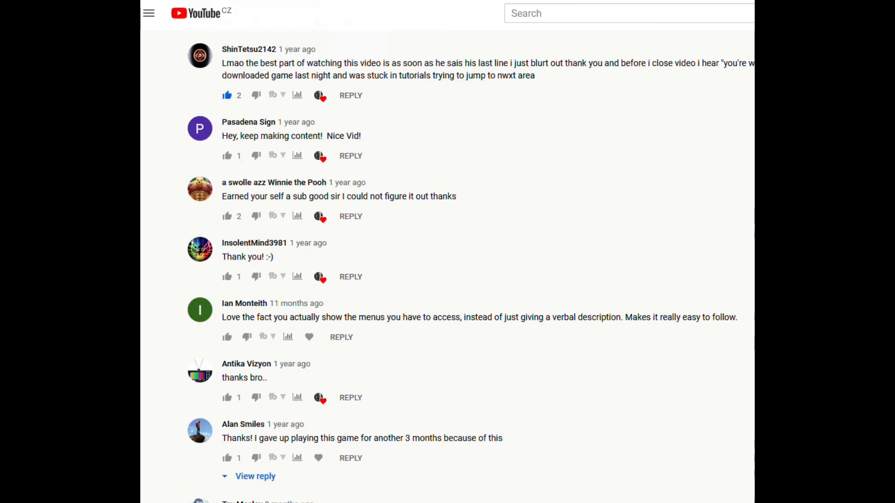
{"action": "scroll", "scroll_direction": "down", "scroll_amount": 3}
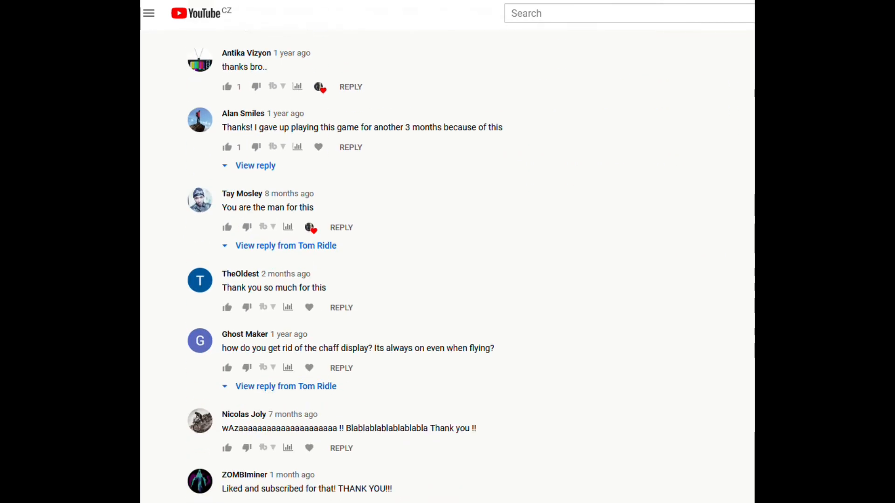
{"action": "scroll", "scroll_direction": "down", "scroll_amount": 3}
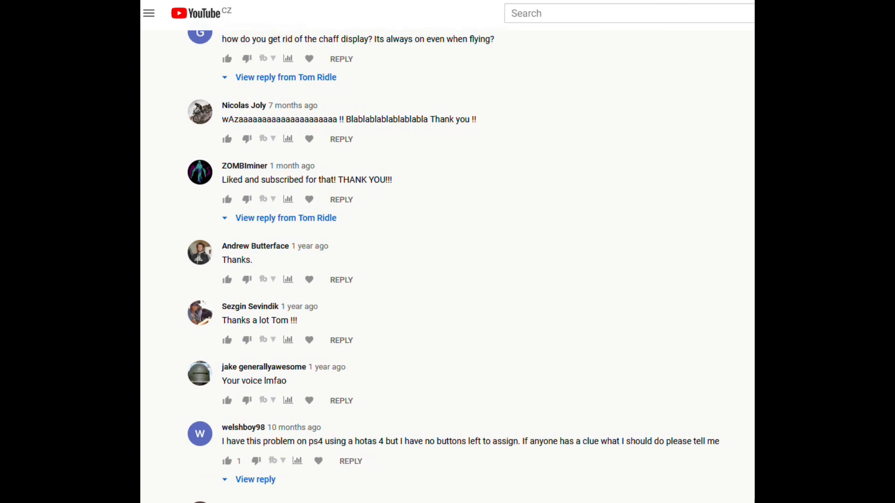